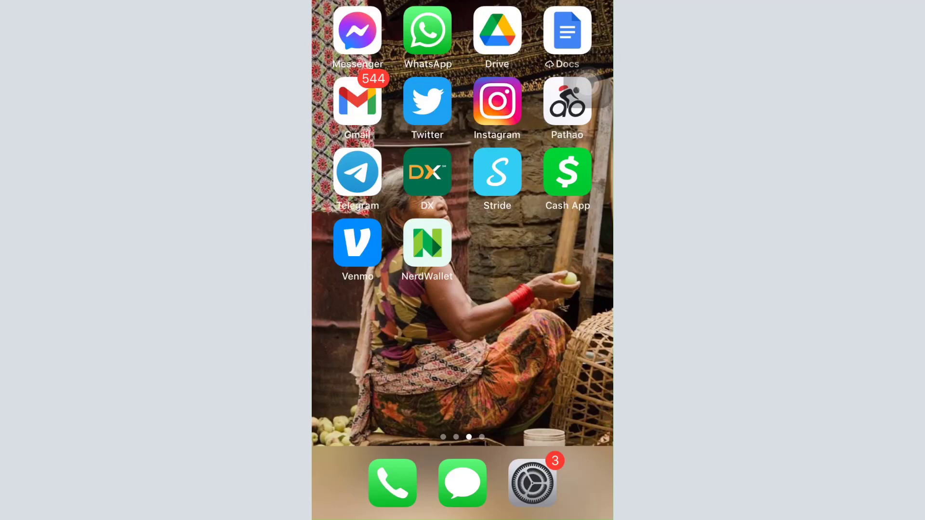
# Launch Direct Express from the Home Screen and reach its User ID / Password sign-in form
pyautogui.click(427, 172)
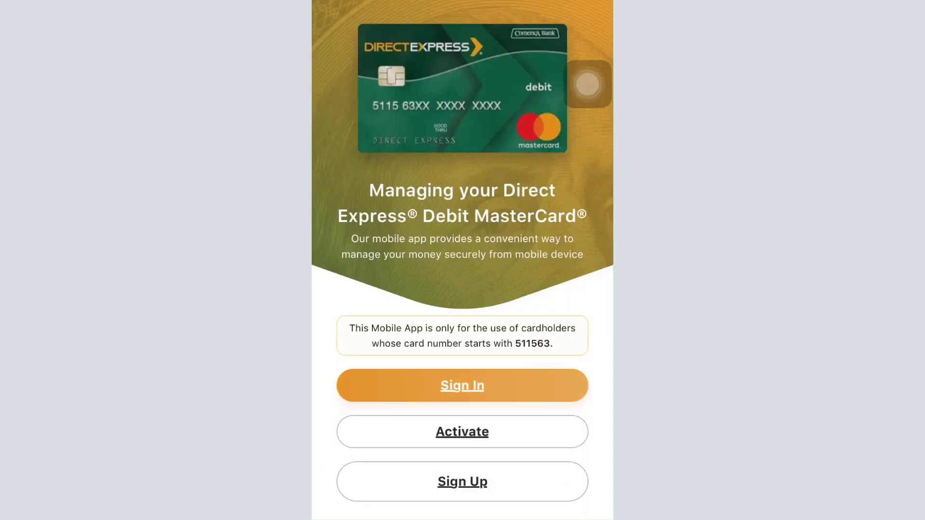
pyautogui.click(461, 386)
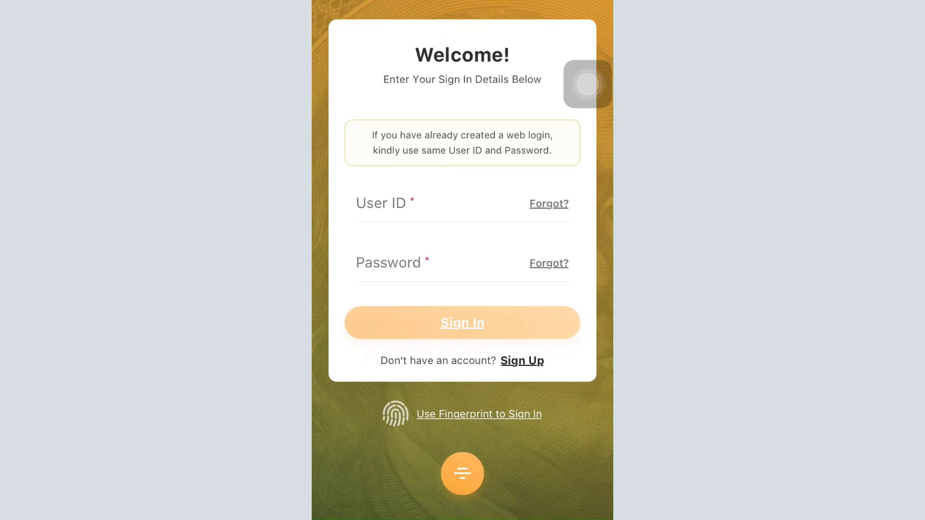
# Use the Forgot? link beside Password to reach password recovery
pyautogui.click(549, 263)
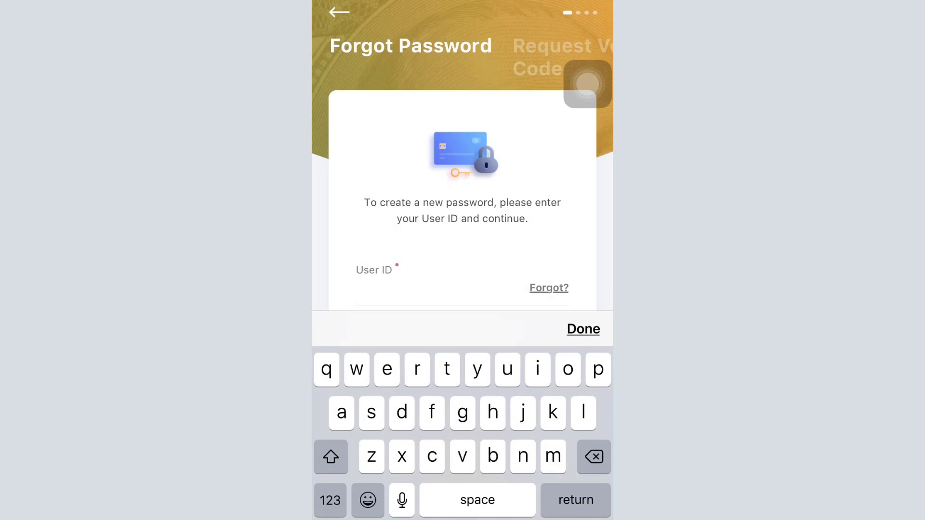
# Dismiss the keyboard and choose the Strawberry and Shower pictures in the verification puzzle
pyautogui.click(582, 329)
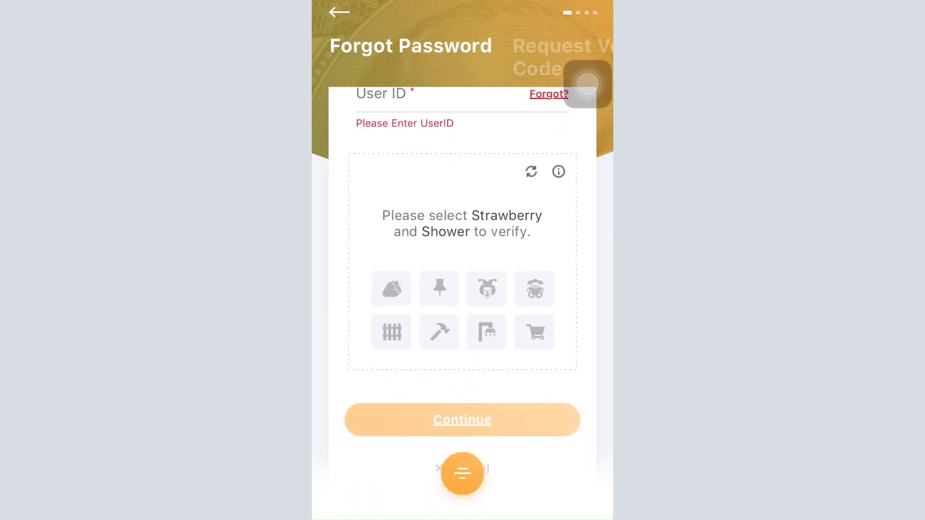
pyautogui.click(391, 288)
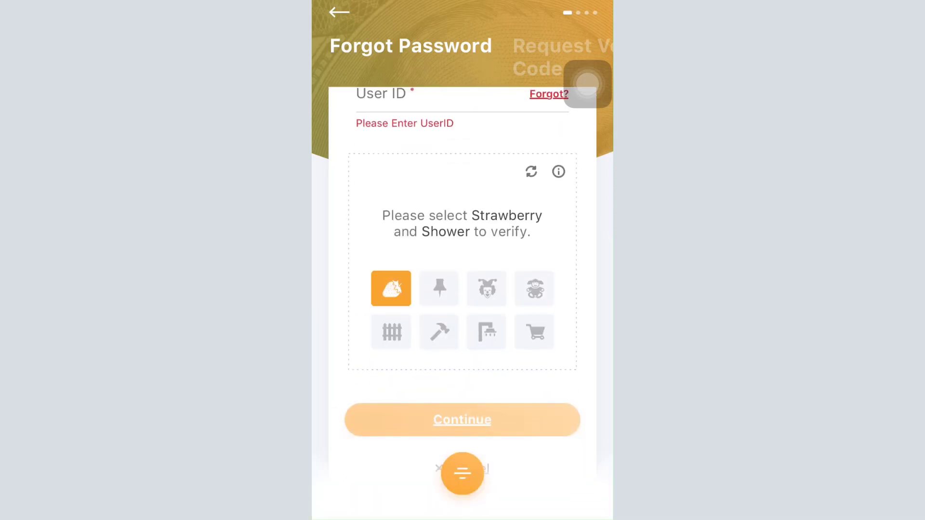
pyautogui.click(486, 332)
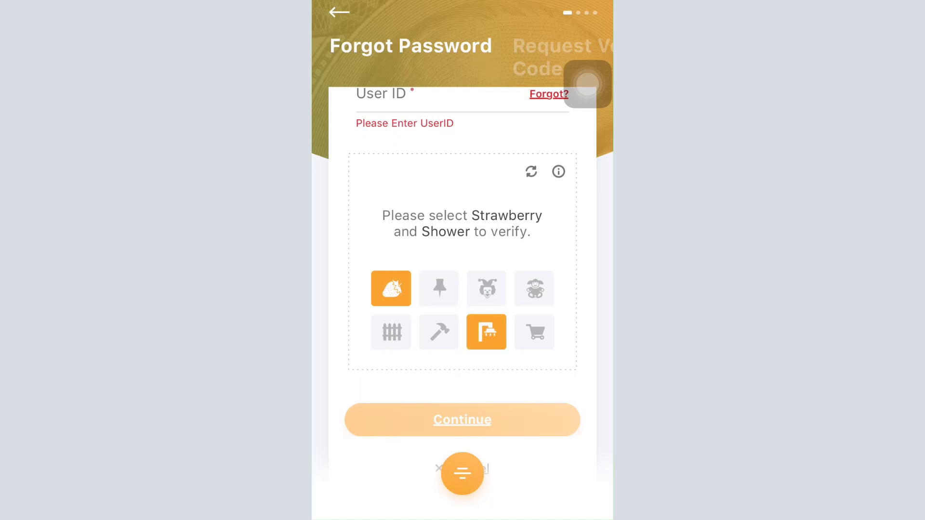